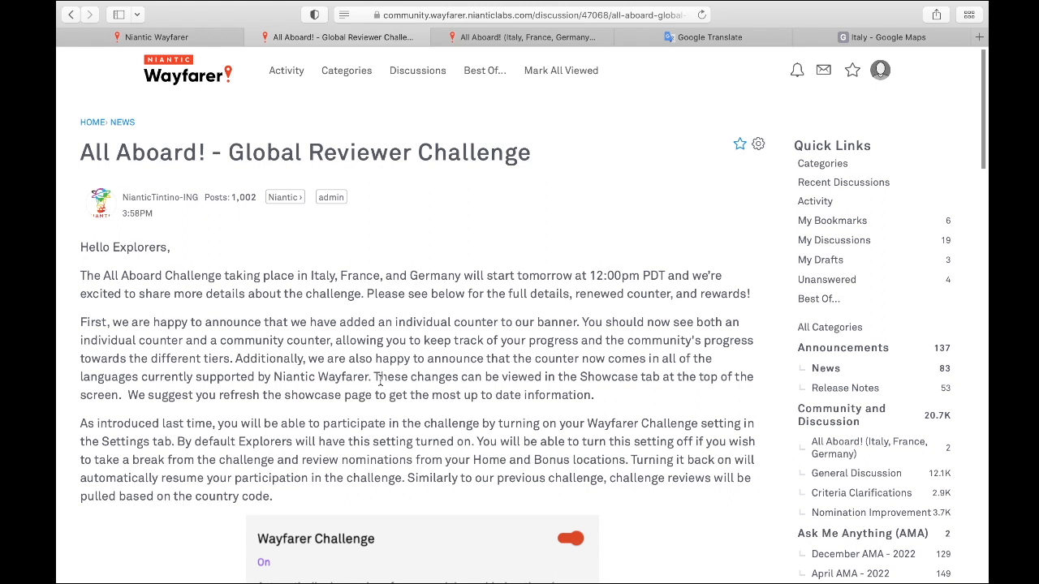
mouse_move(573, 539)
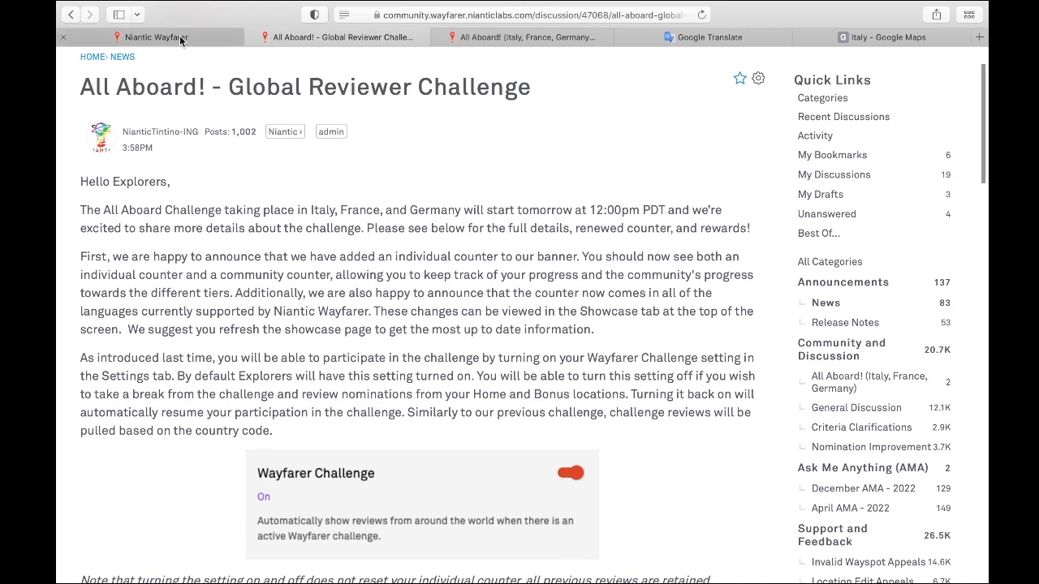
Step: Scroll the All Aboard! announcement down to the individual rewards table for 100, 250 and 500 reviews, then back to the community tiers table
click(155, 36)
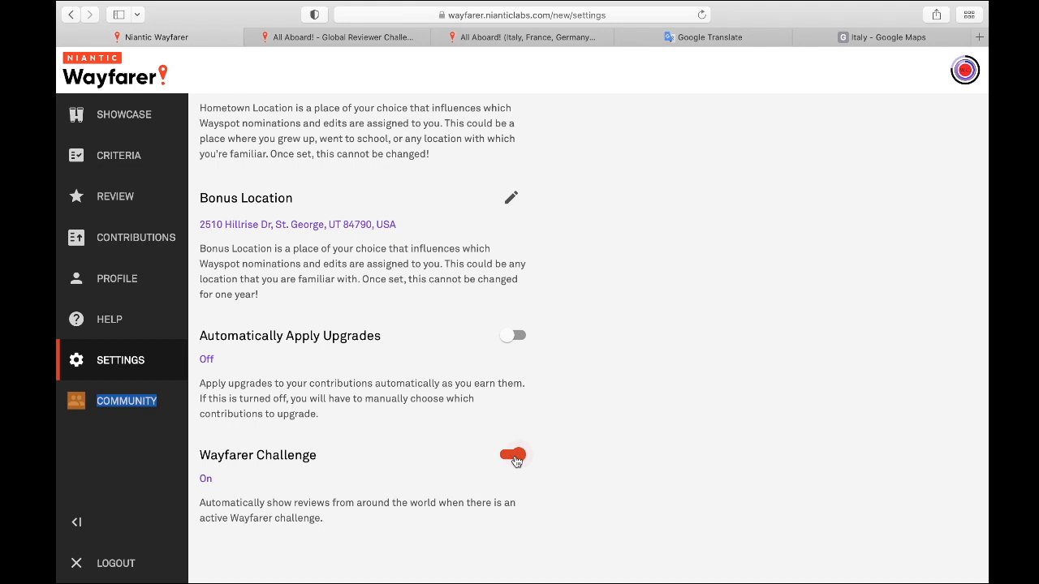
mouse_move(407, 198)
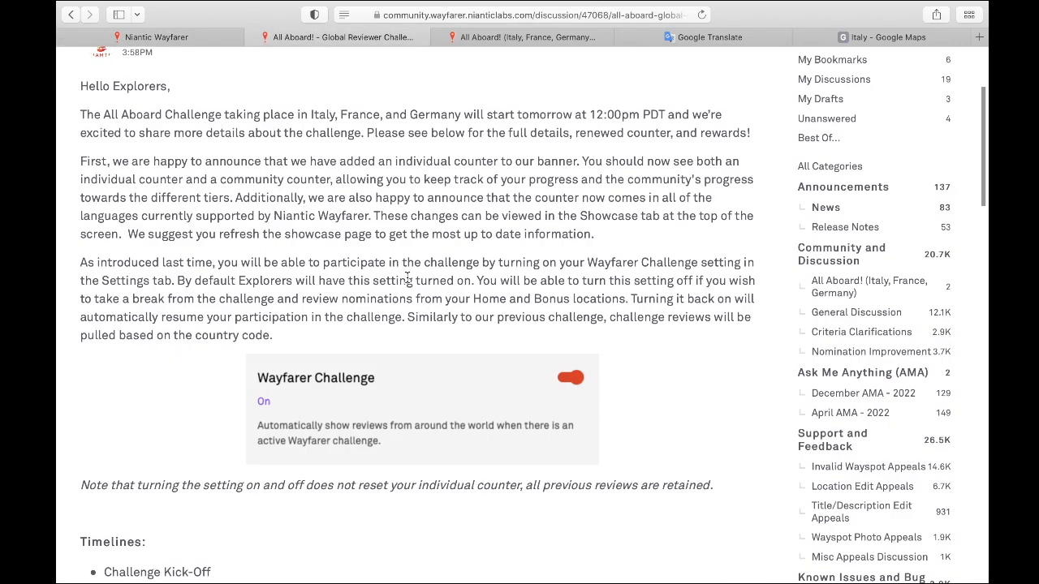
scroll(down, 3)
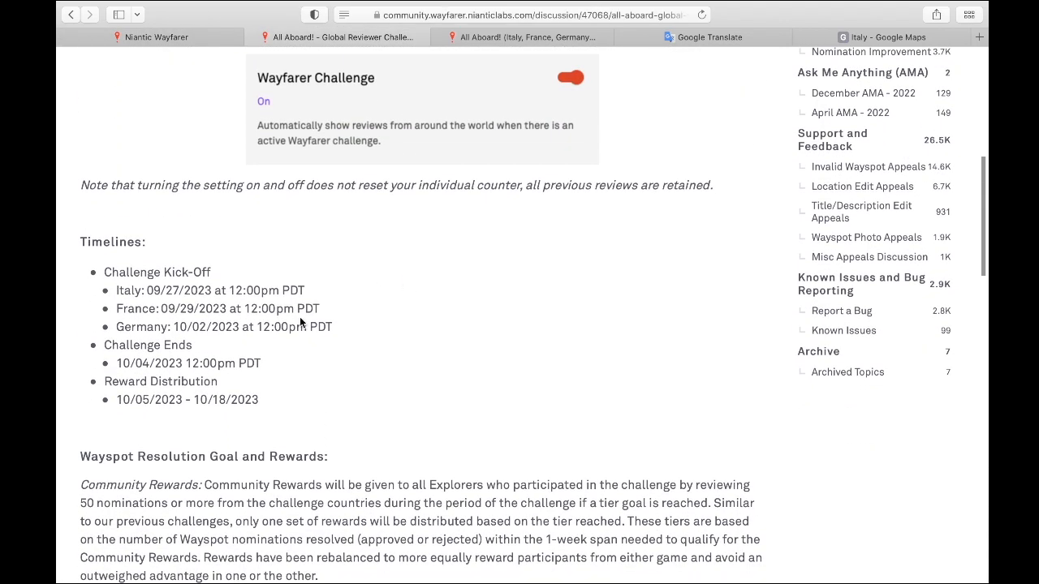
mouse_move(270, 321)
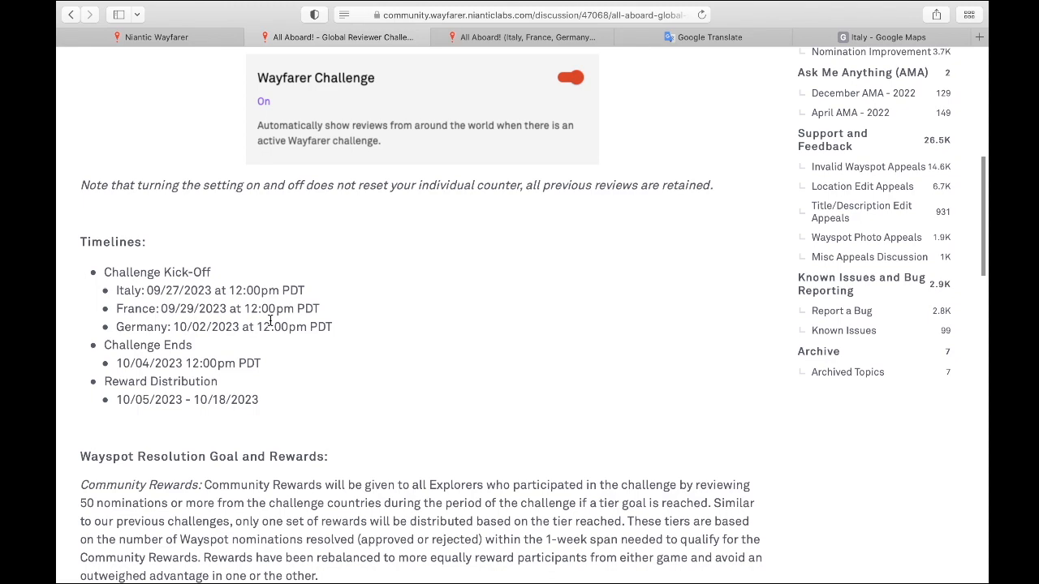
scroll(down, 3)
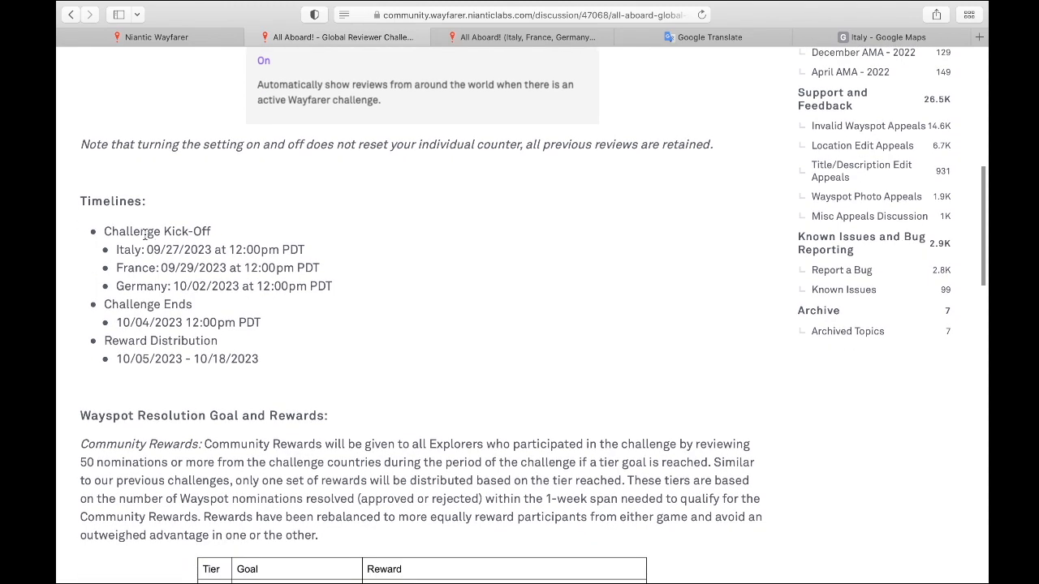
mouse_move(227, 283)
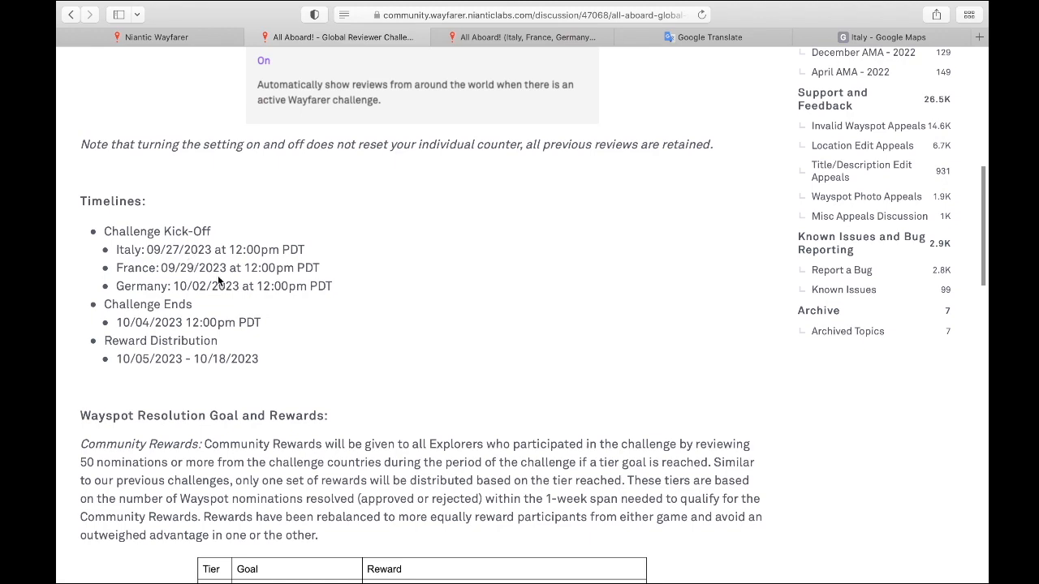
scroll(down, 3)
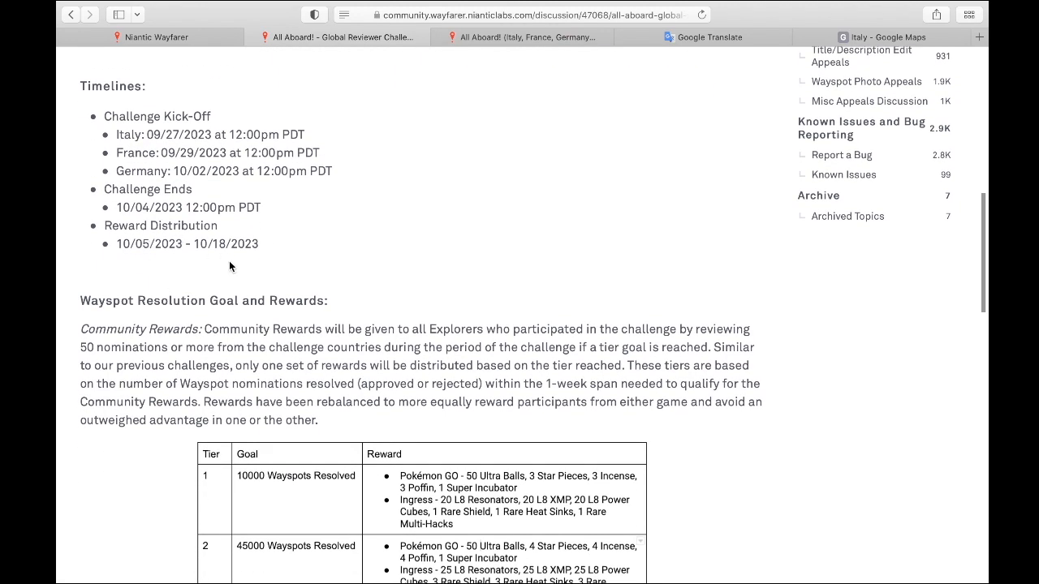
mouse_move(178, 263)
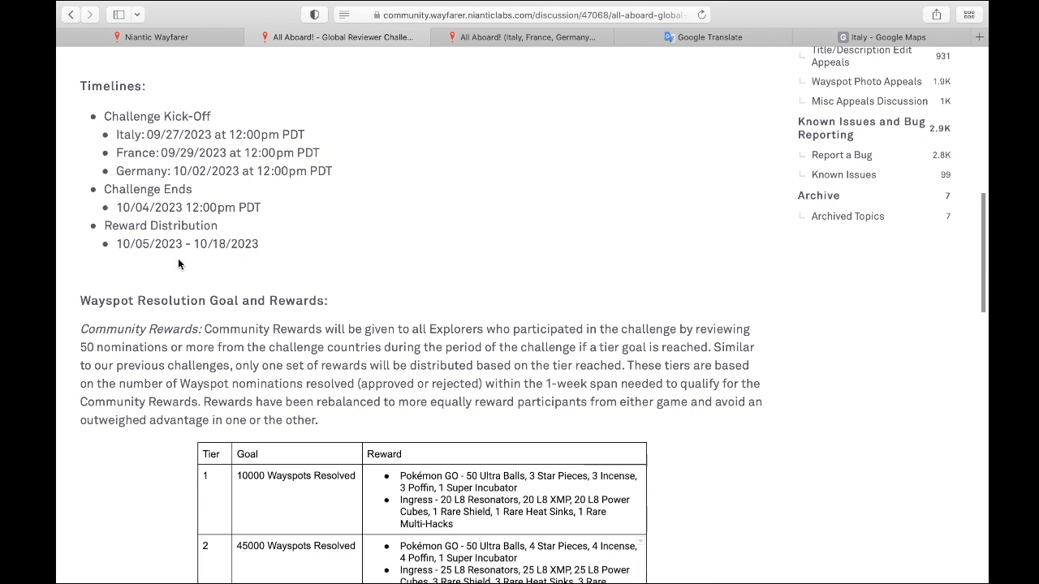
mouse_move(367, 298)
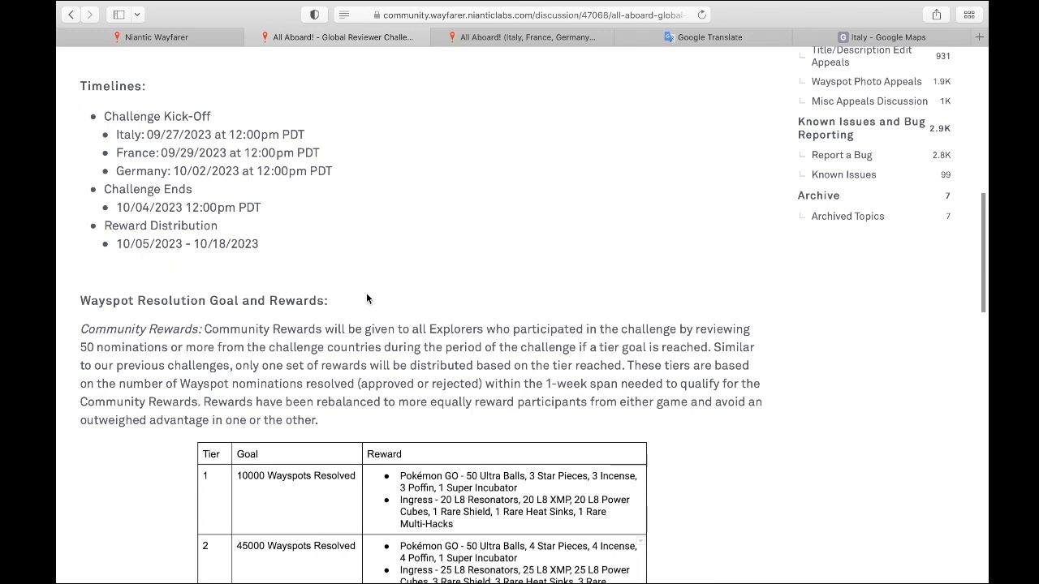
scroll(down, 3)
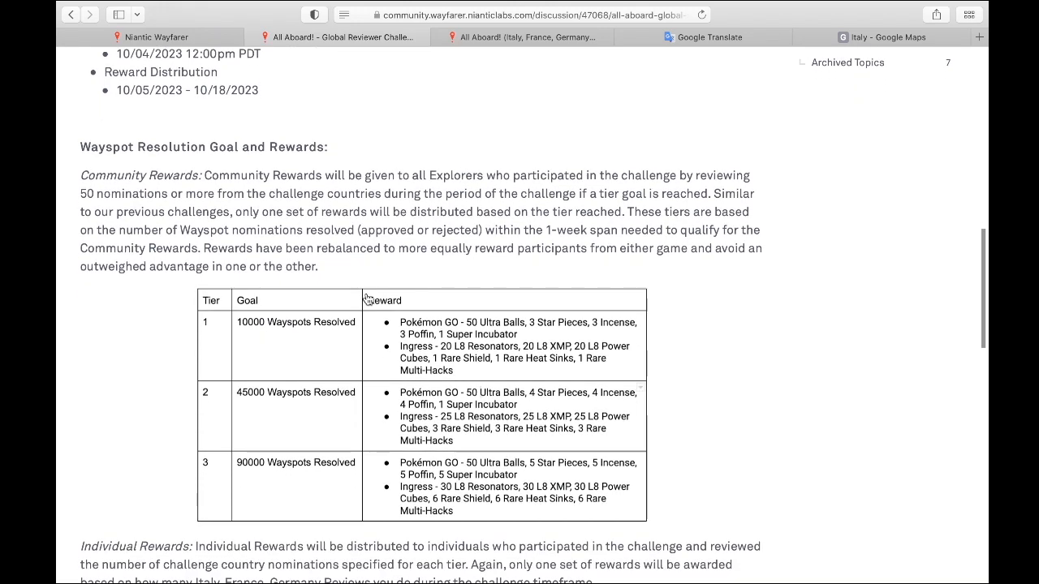
scroll(down, 3)
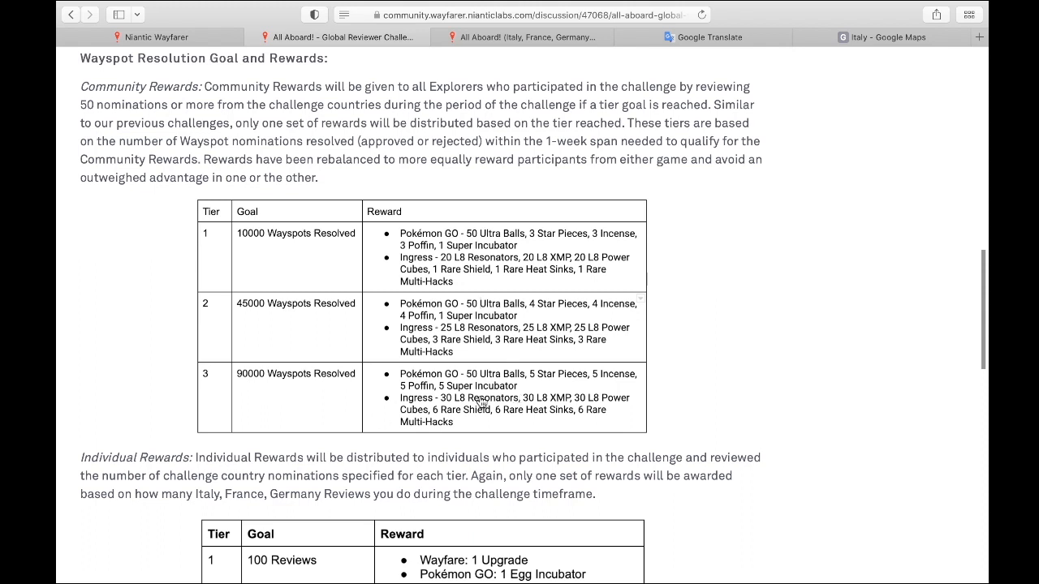
mouse_move(263, 240)
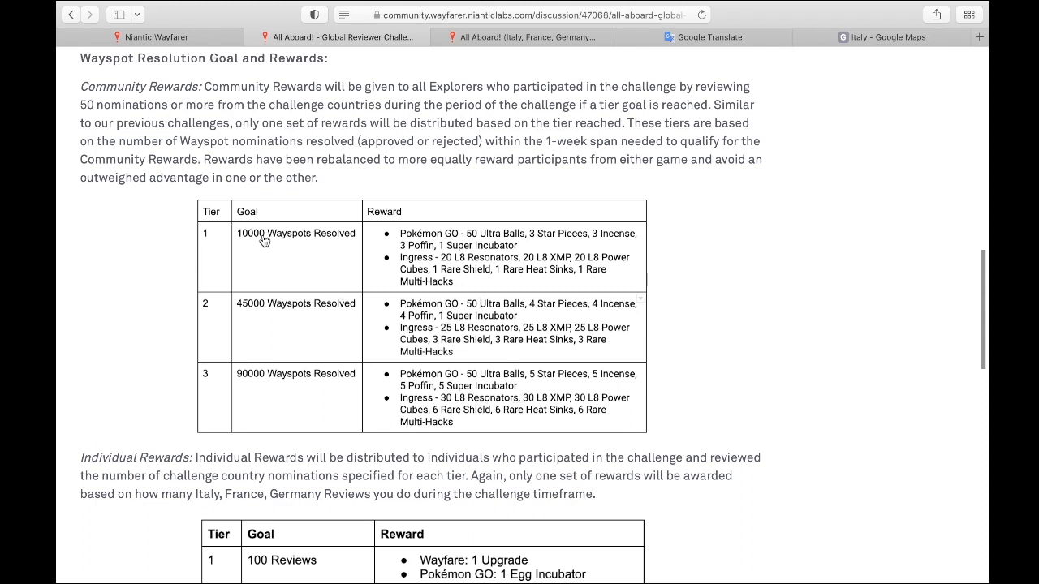
mouse_move(340, 244)
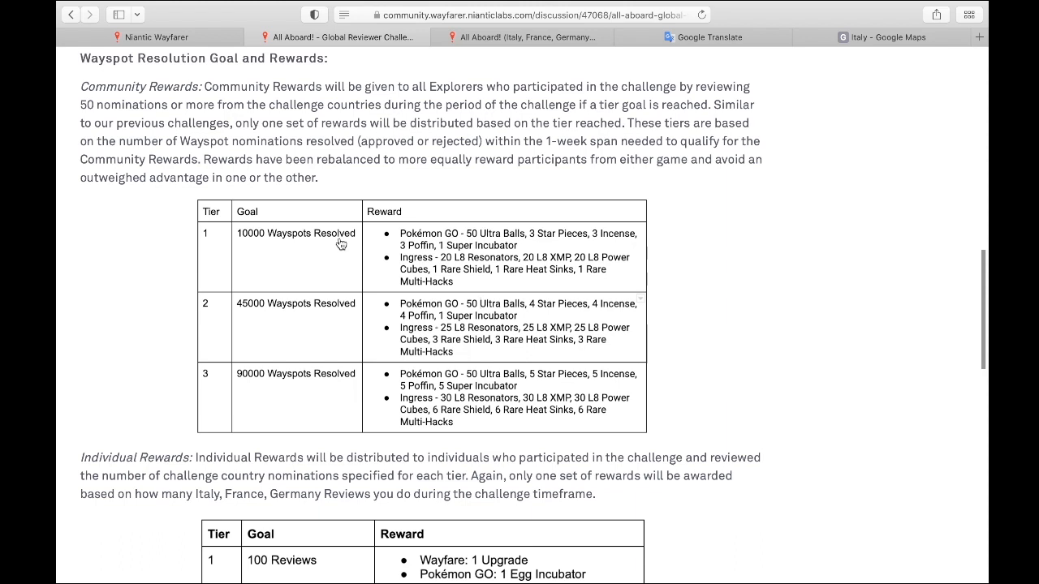
mouse_move(525, 260)
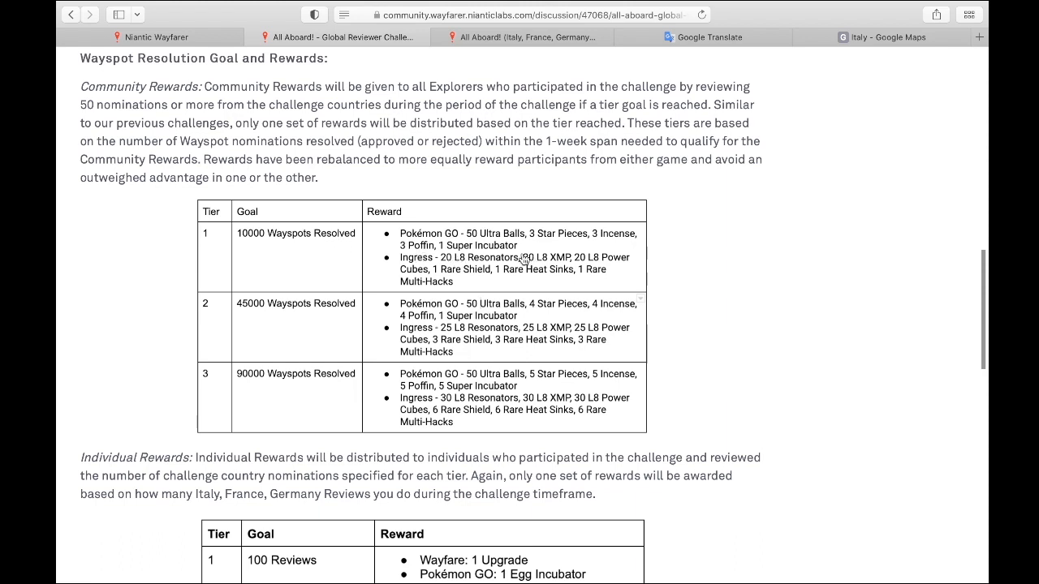
mouse_move(253, 381)
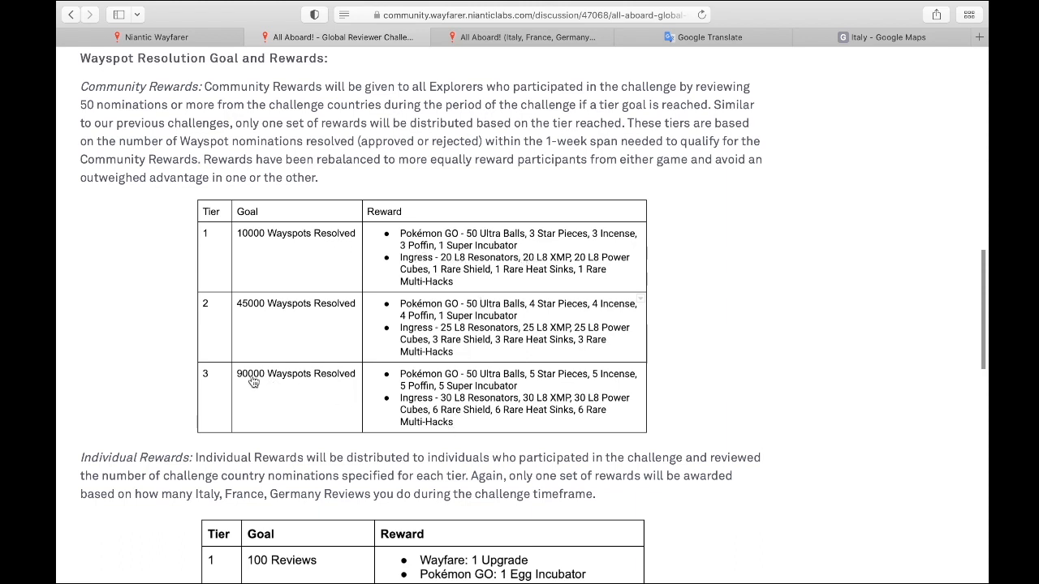
mouse_move(304, 391)
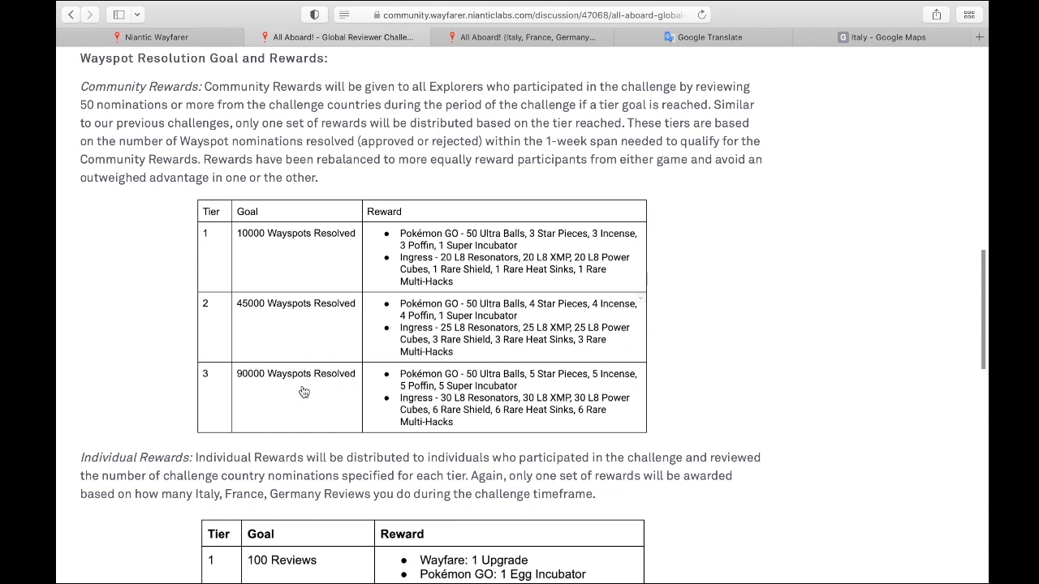
mouse_move(513, 399)
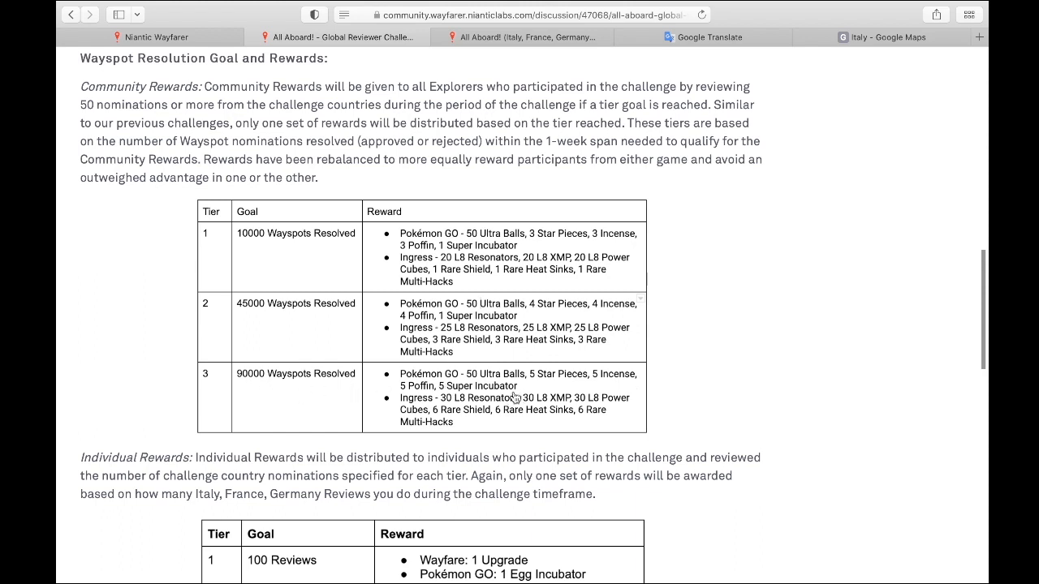
mouse_move(555, 380)
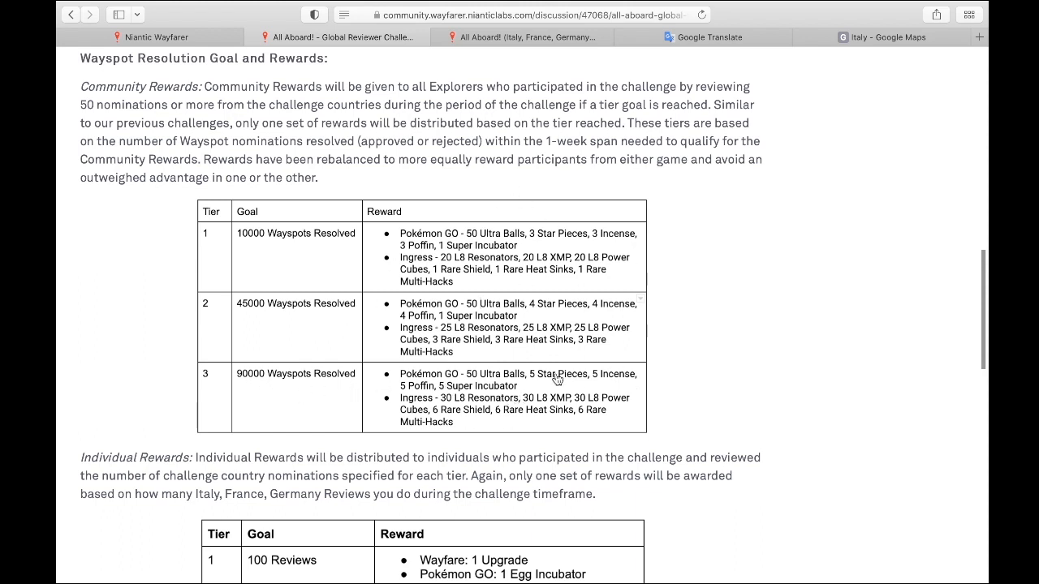
mouse_move(565, 393)
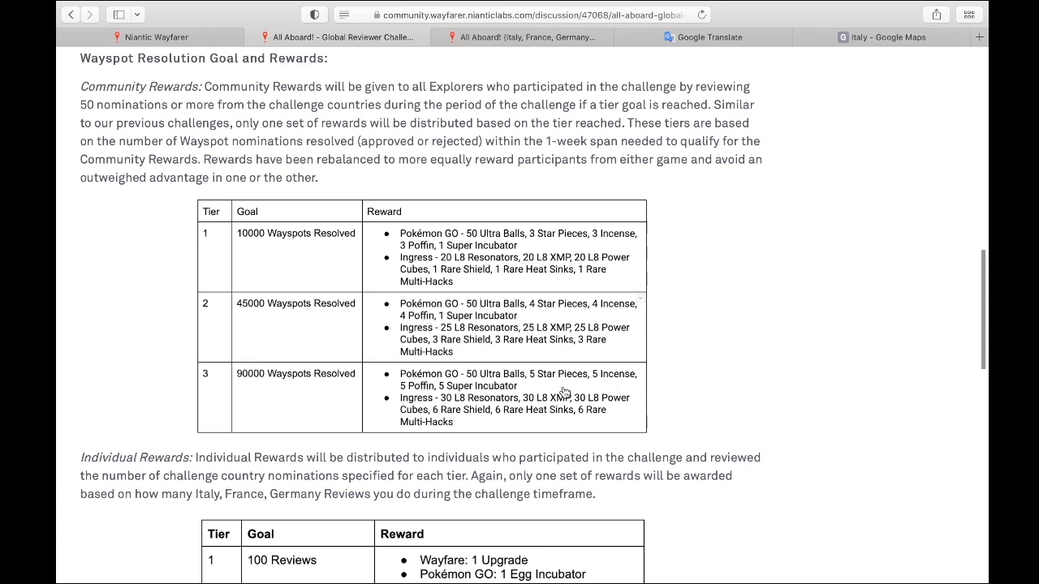
scroll(down, 3)
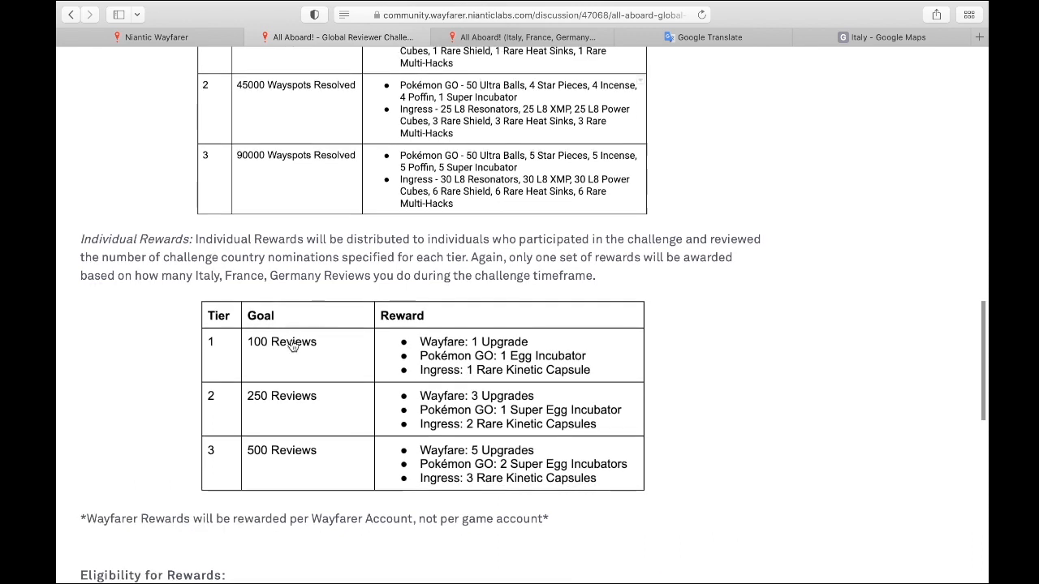
mouse_move(440, 357)
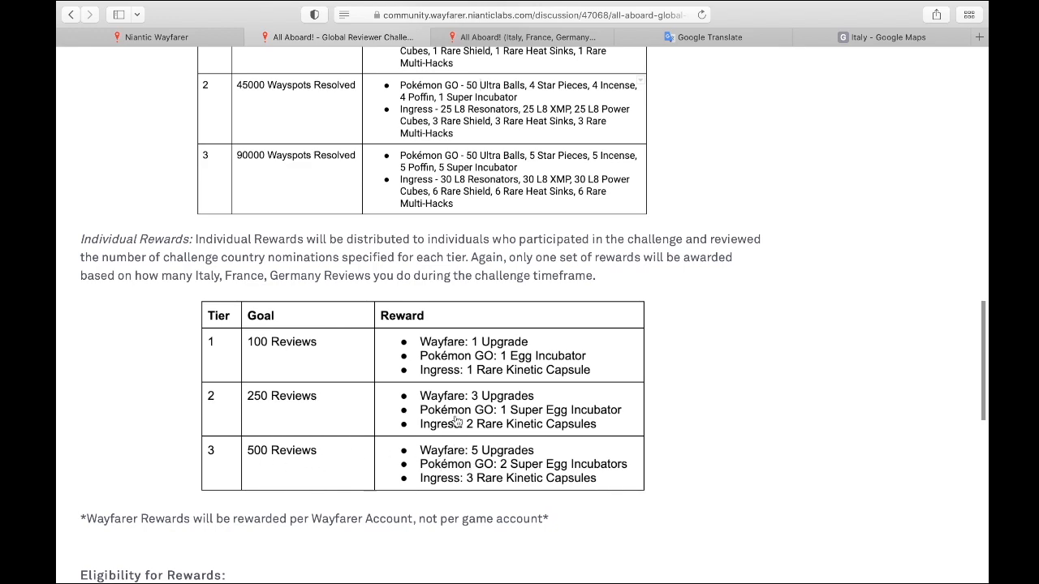
scroll(up, 3)
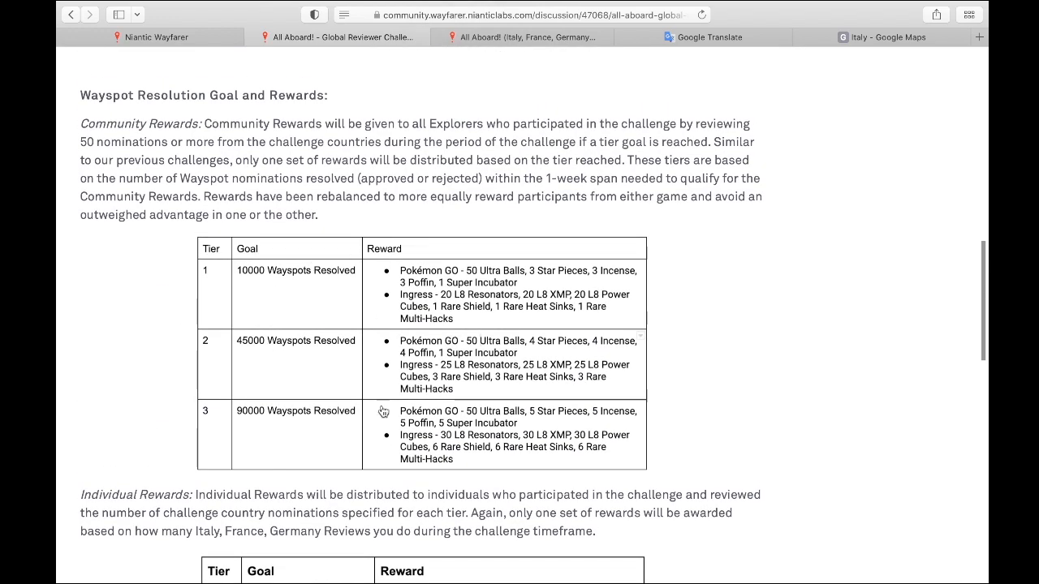
mouse_move(521, 312)
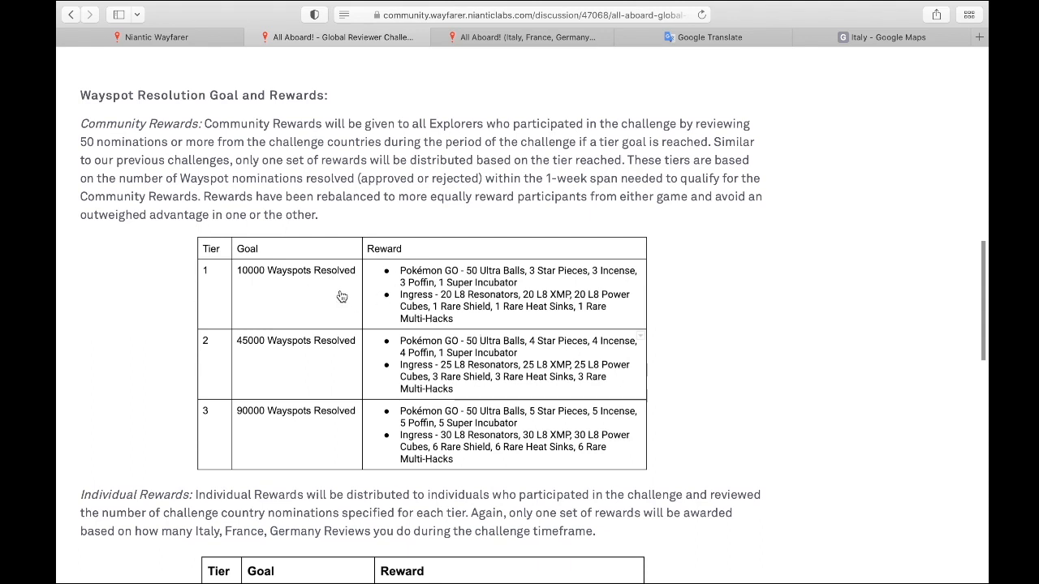
mouse_move(376, 404)
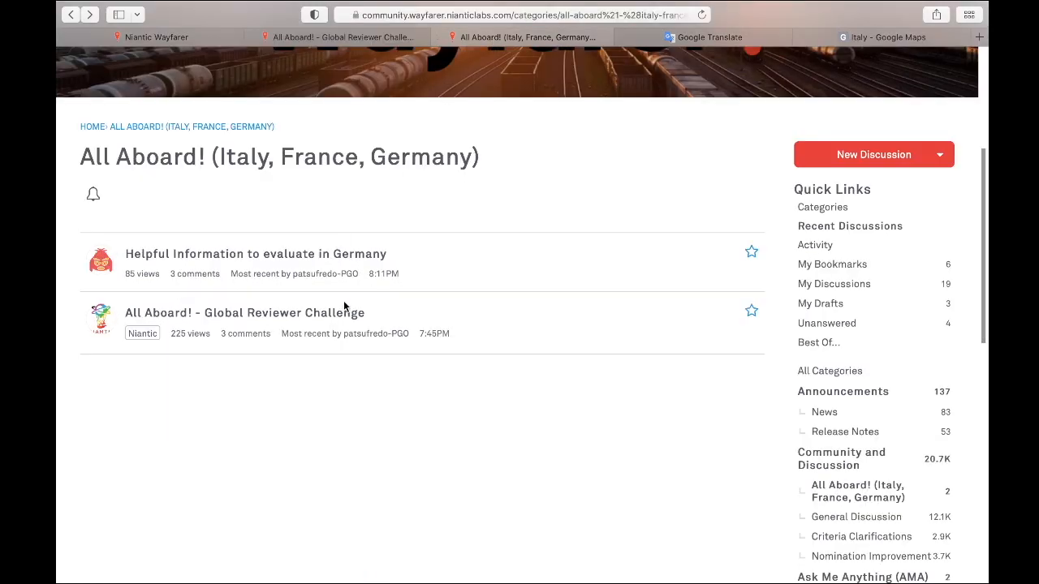
mouse_move(91, 126)
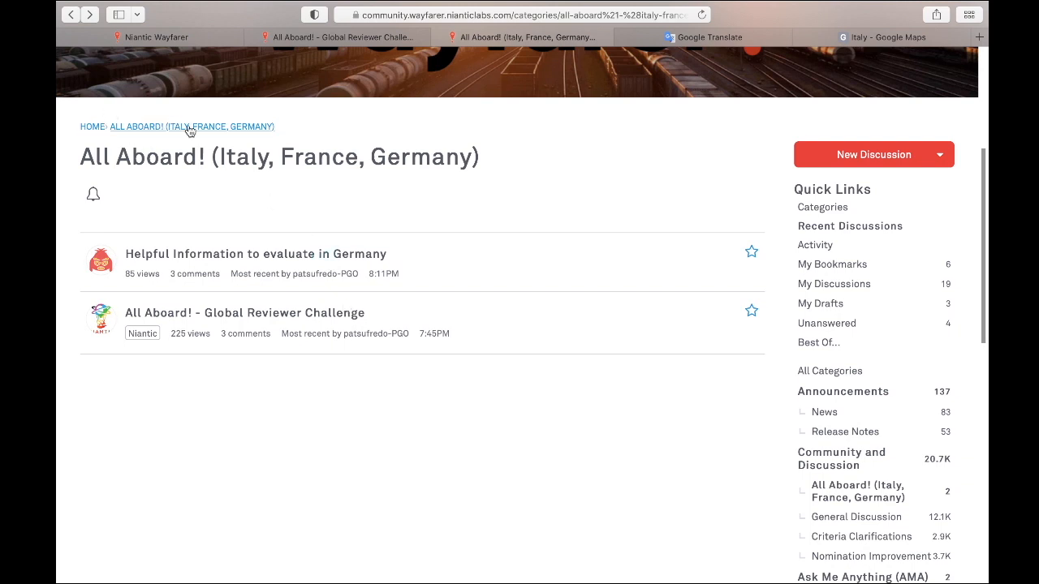
mouse_move(235, 342)
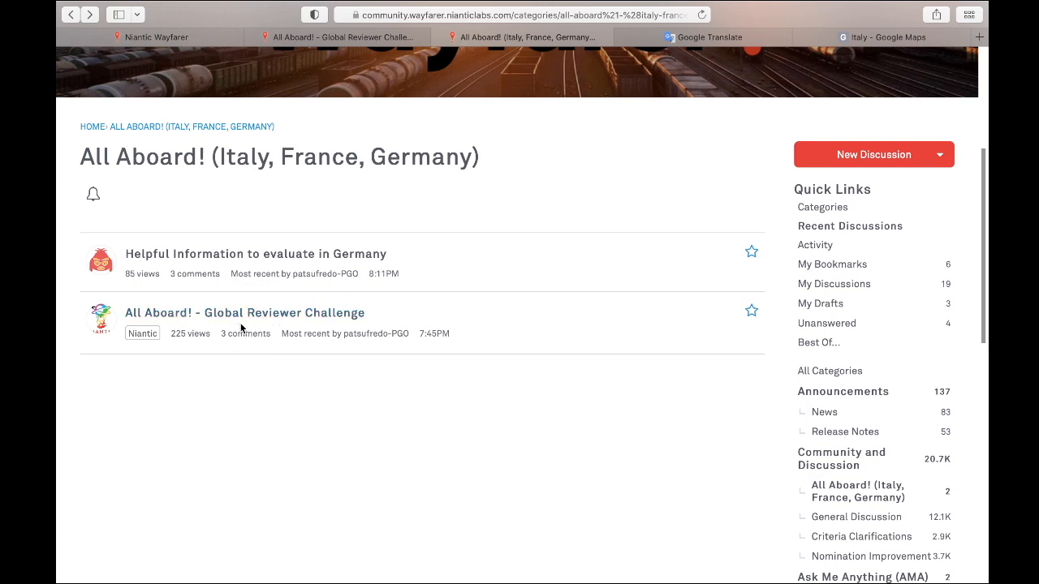
mouse_move(240, 344)
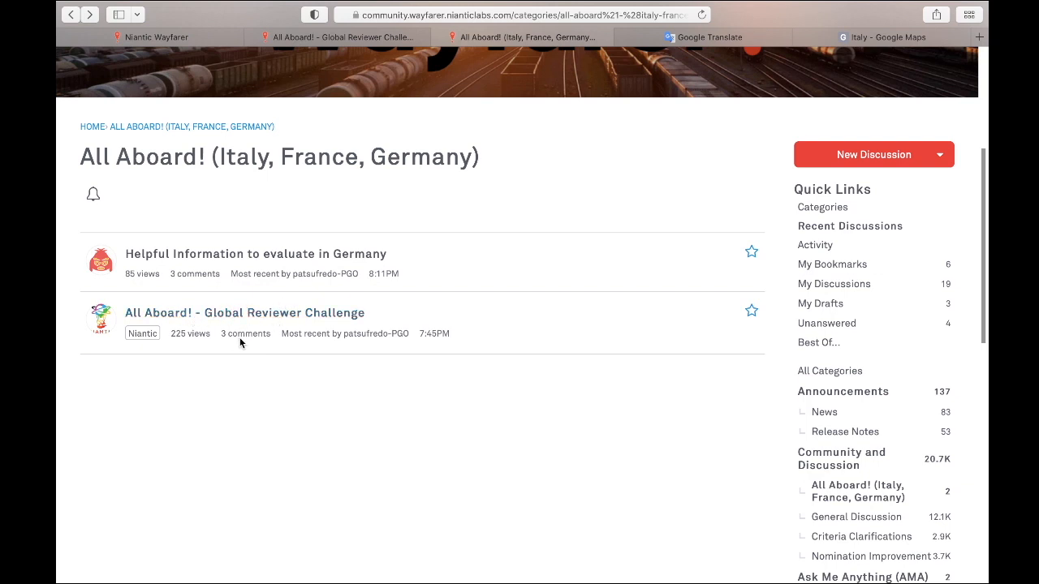
mouse_move(231, 291)
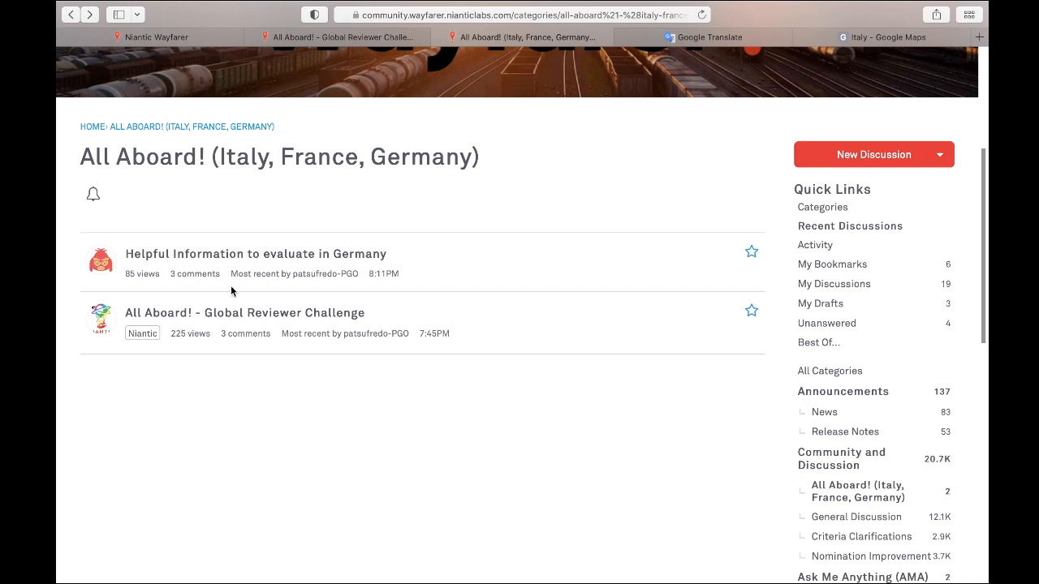
mouse_move(219, 266)
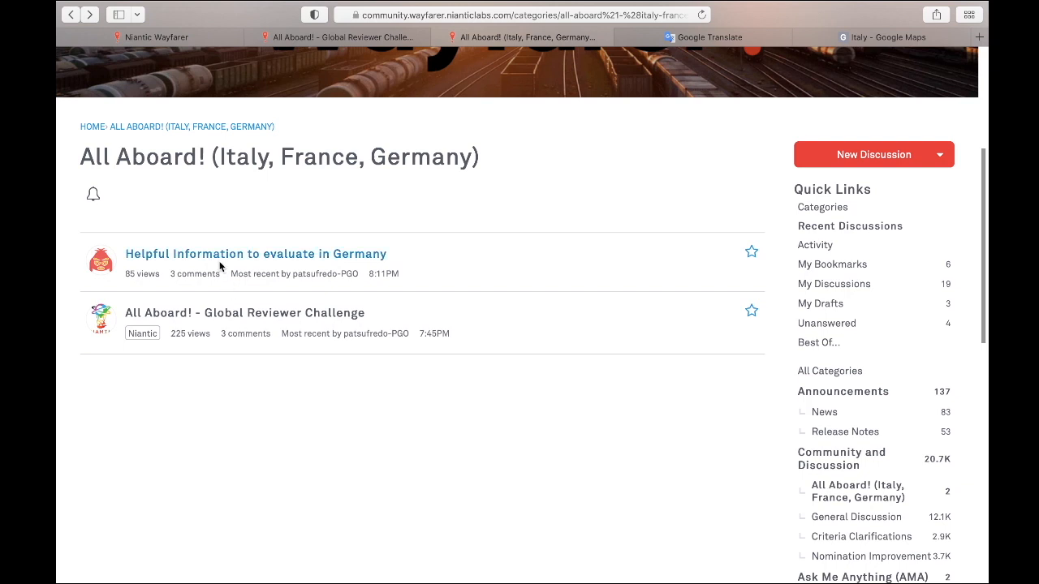
mouse_move(231, 259)
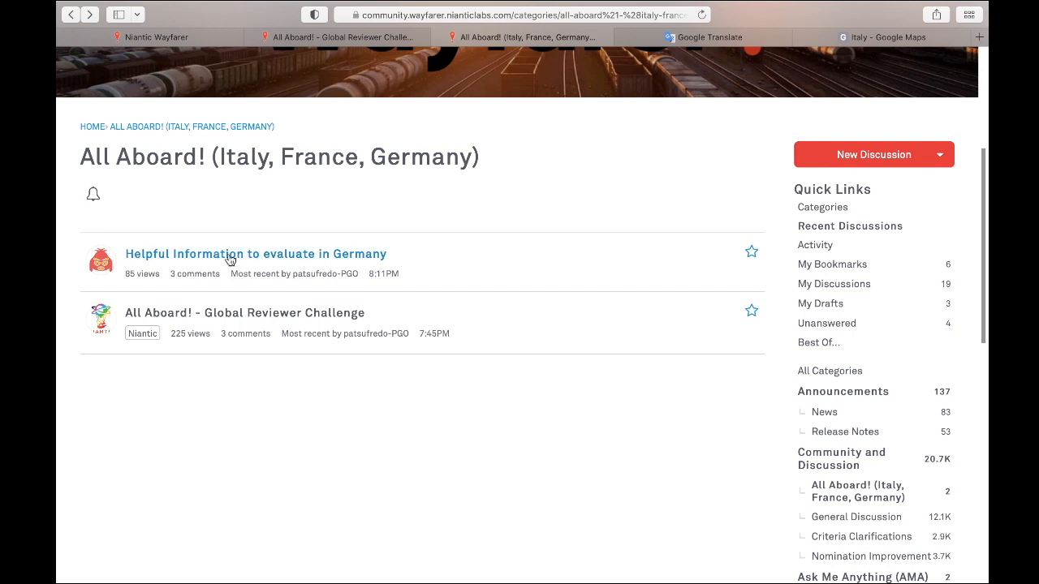
mouse_move(238, 266)
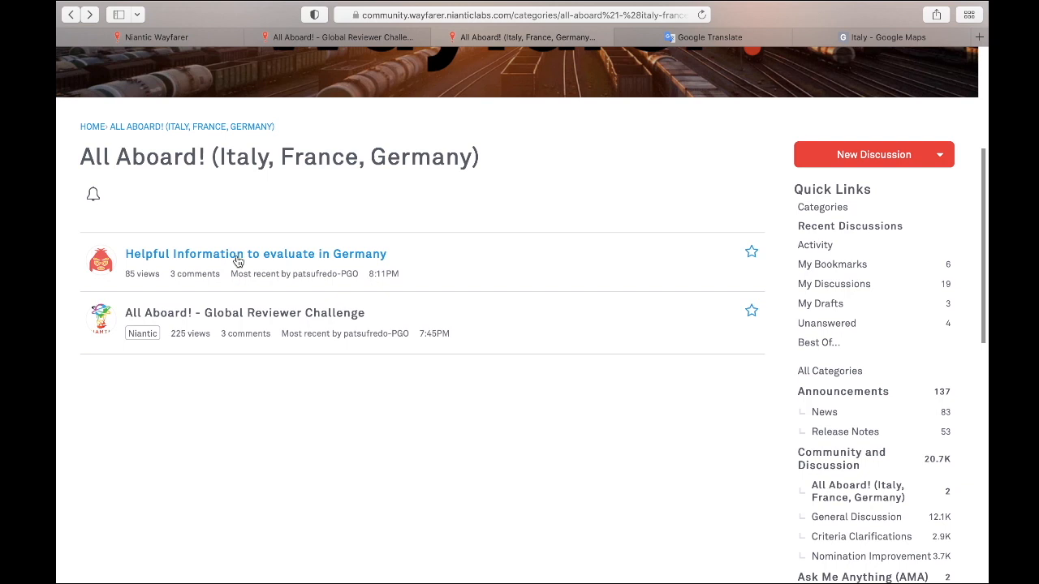
mouse_move(418, 437)
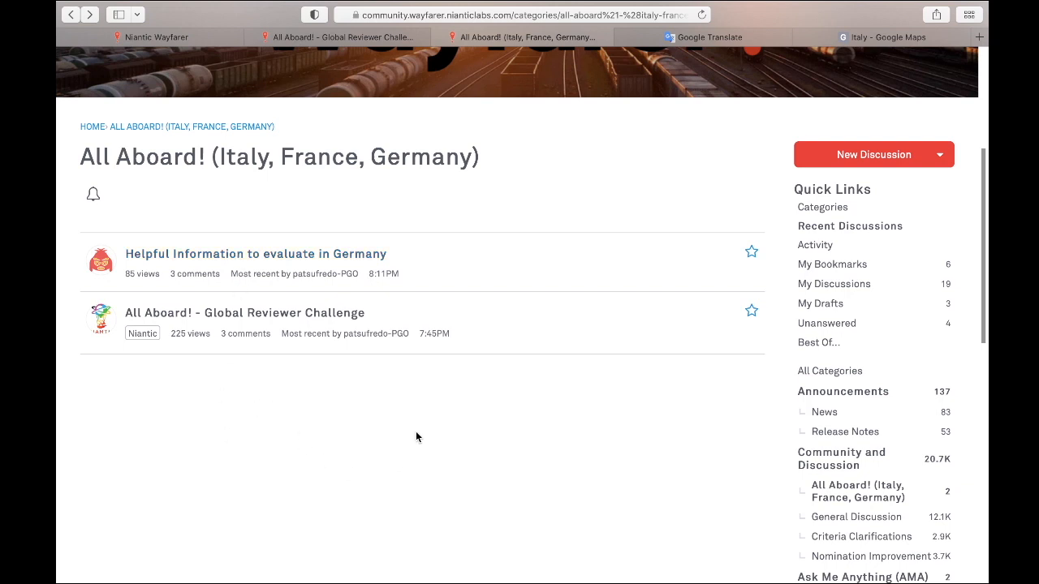
mouse_move(348, 305)
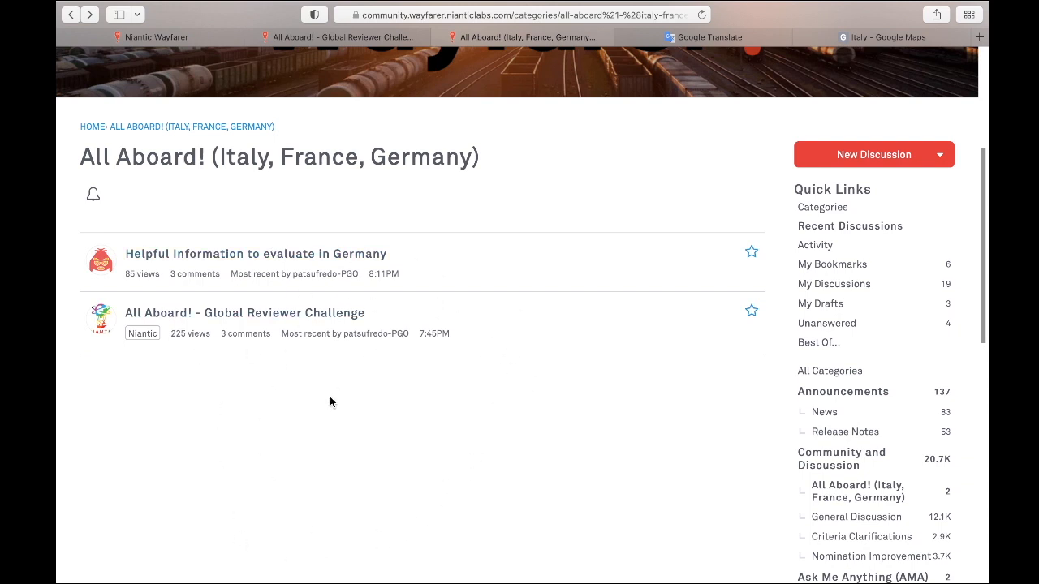
mouse_move(245, 365)
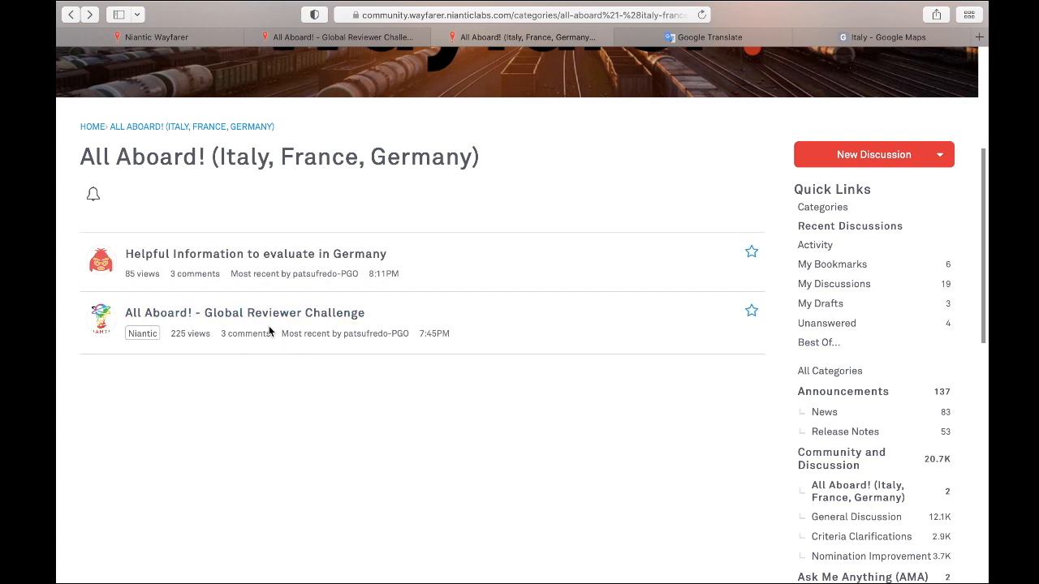
mouse_move(319, 425)
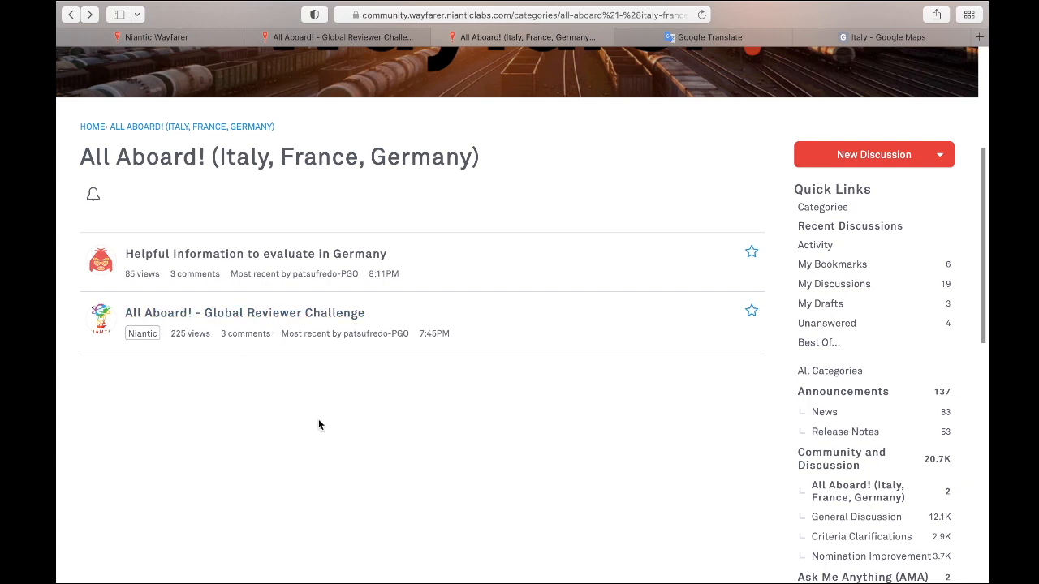
mouse_move(323, 407)
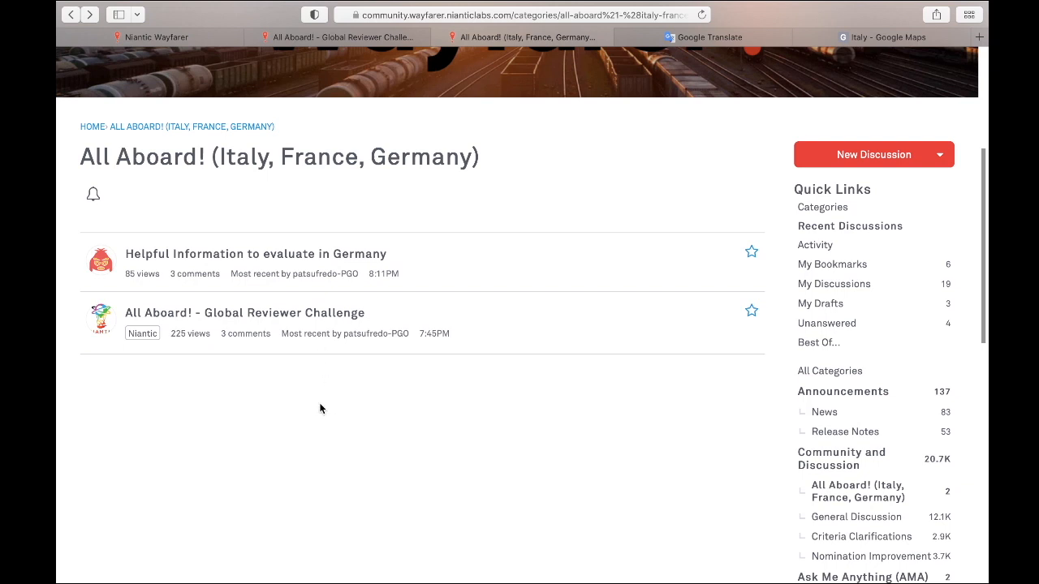
mouse_move(350, 386)
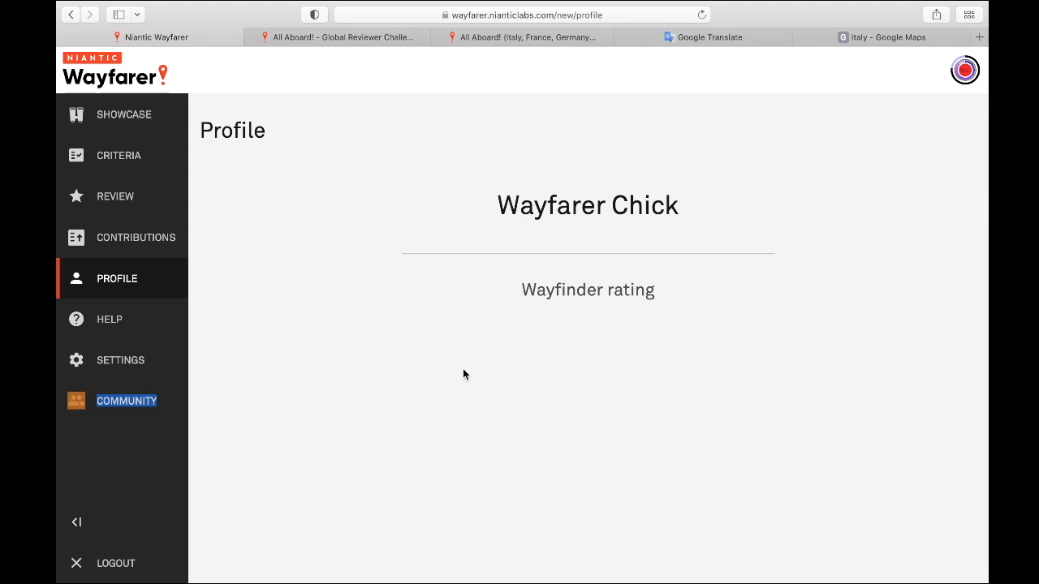
mouse_move(626, 448)
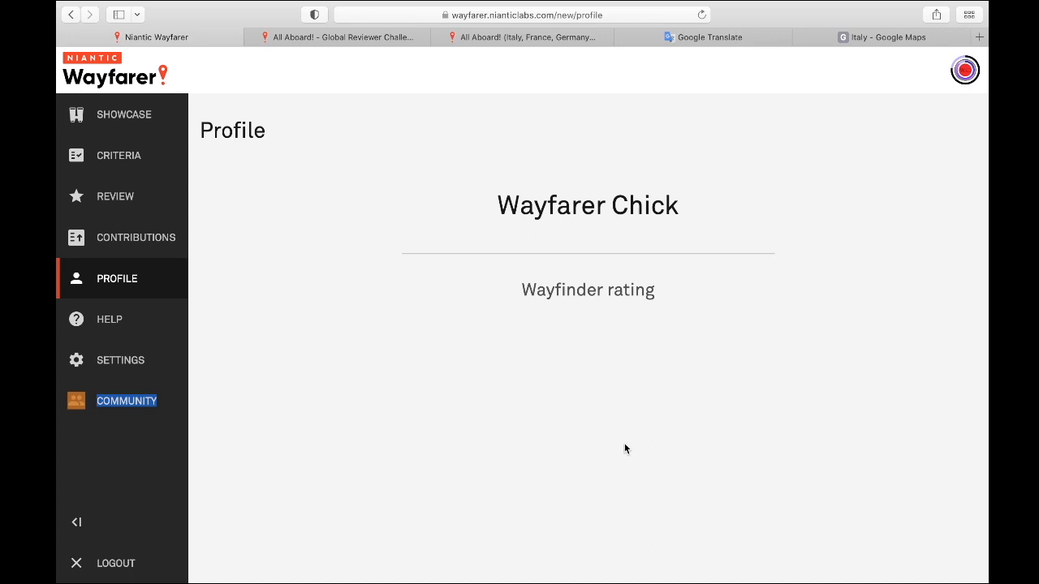
Step: Leave the Wayfarer profile page for the Google Translate tab
click(711, 35)
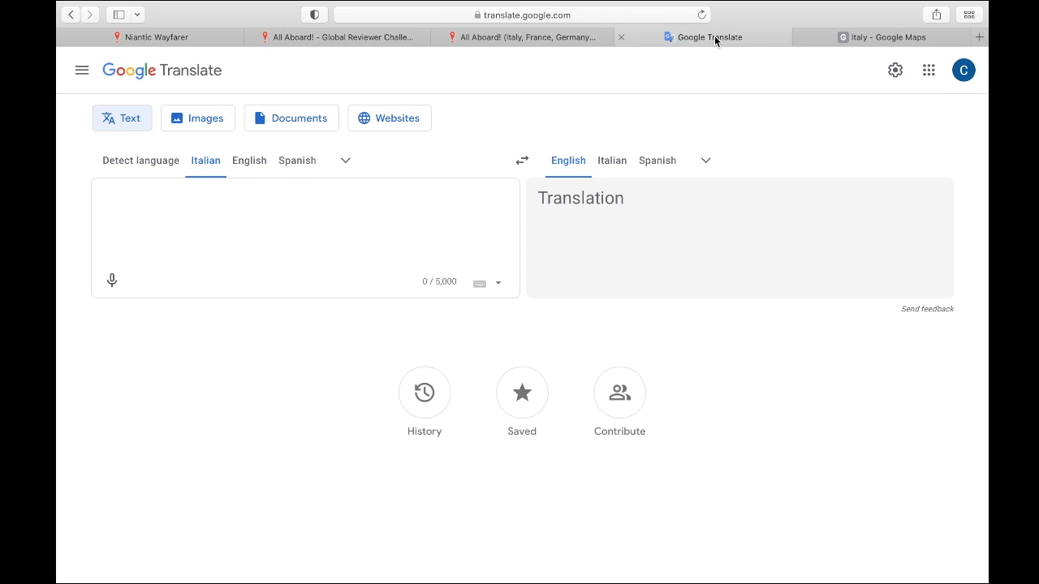
Step: Move from the empty Italian-to-English translator to the Google Maps tab showing Italy
click(893, 36)
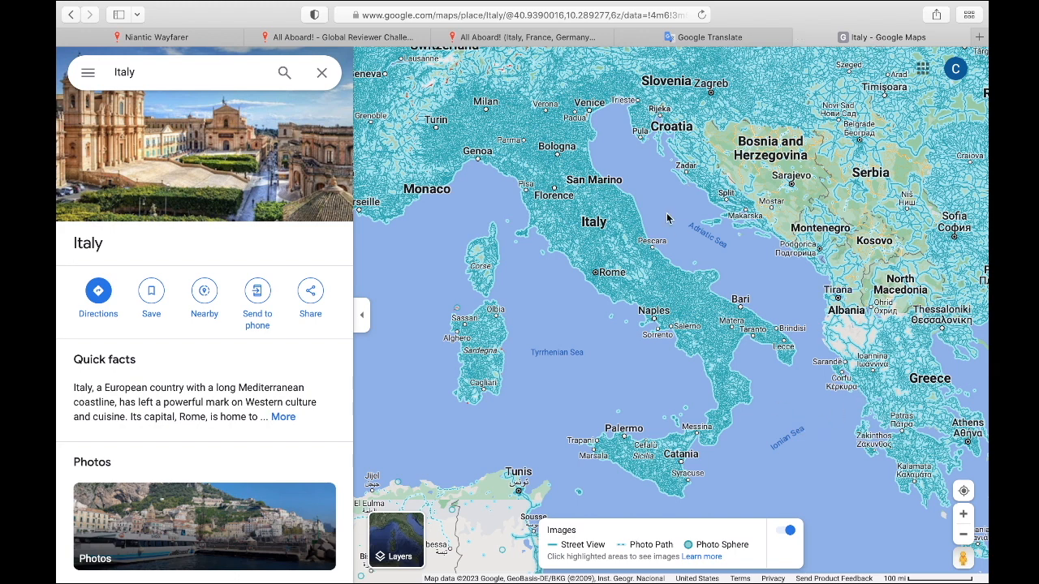
mouse_move(752, 431)
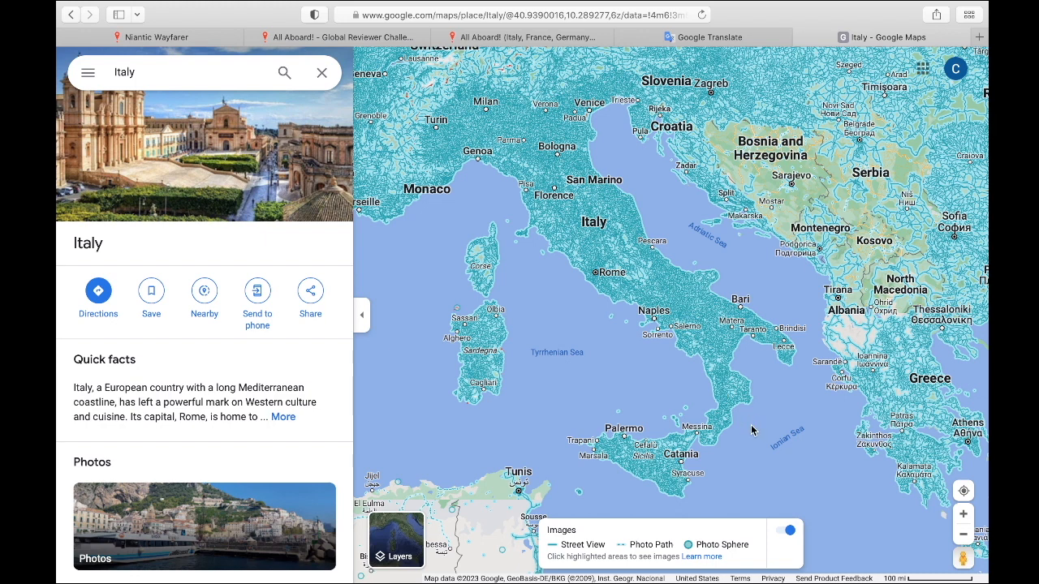
Step: Return to the Global Reviewer Challenge announcement and scroll to its opening details
click(349, 38)
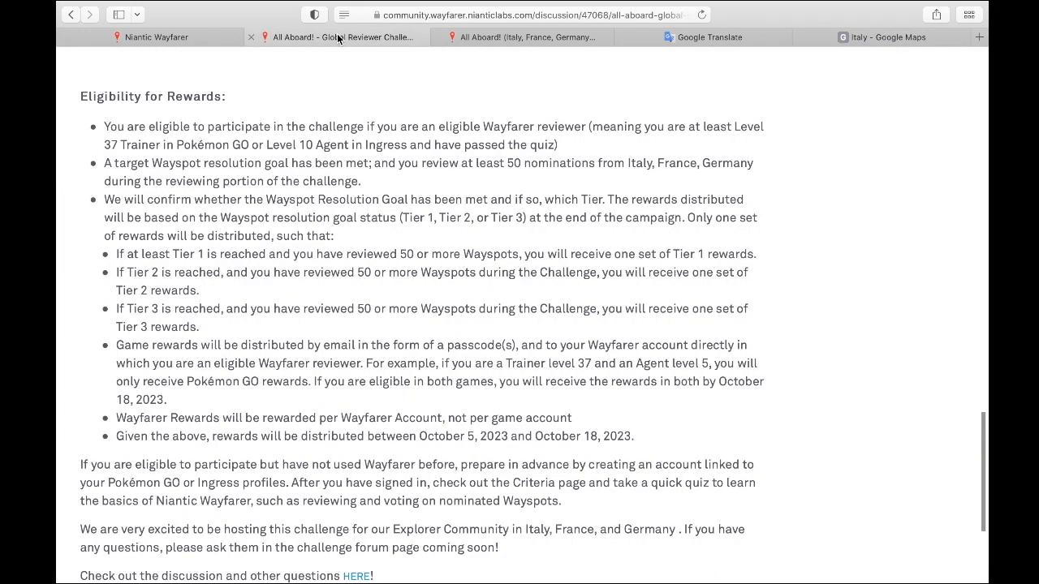
scroll(up, 3)
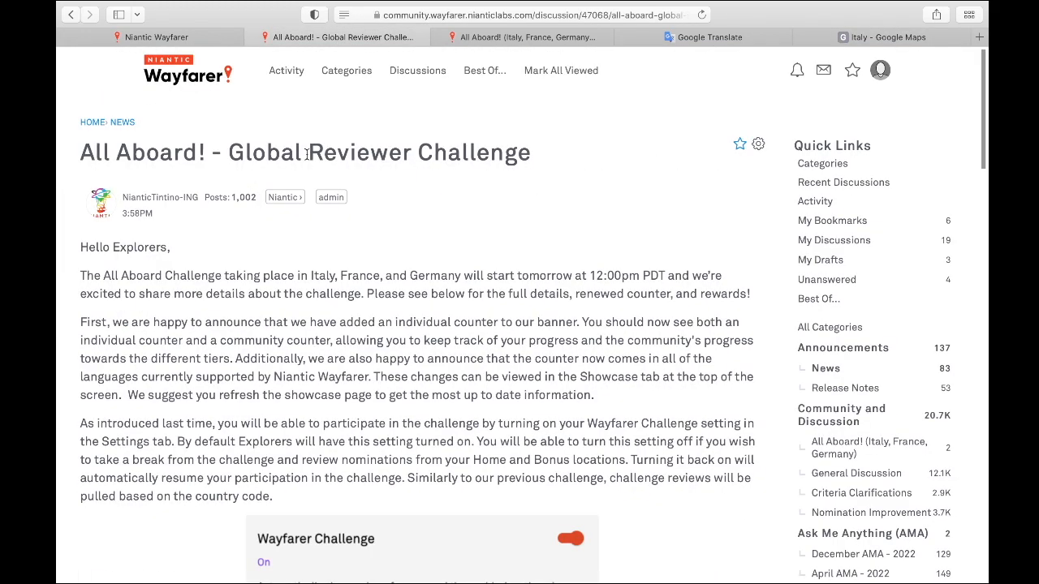